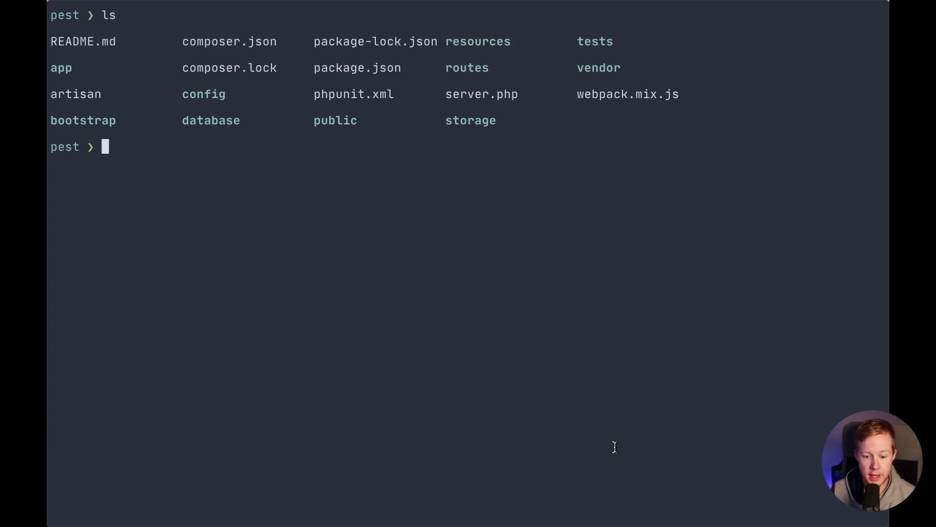
Clear the terminal screen in the Laravel project folder
{"action": "key", "text": "ctrl+l"}
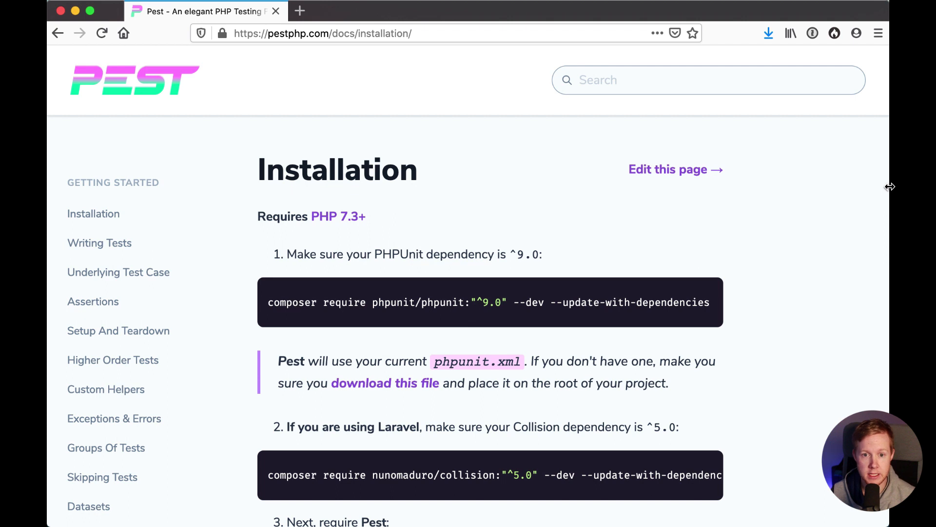
{"action": "mouse_move", "coordinate": [823, 99]}
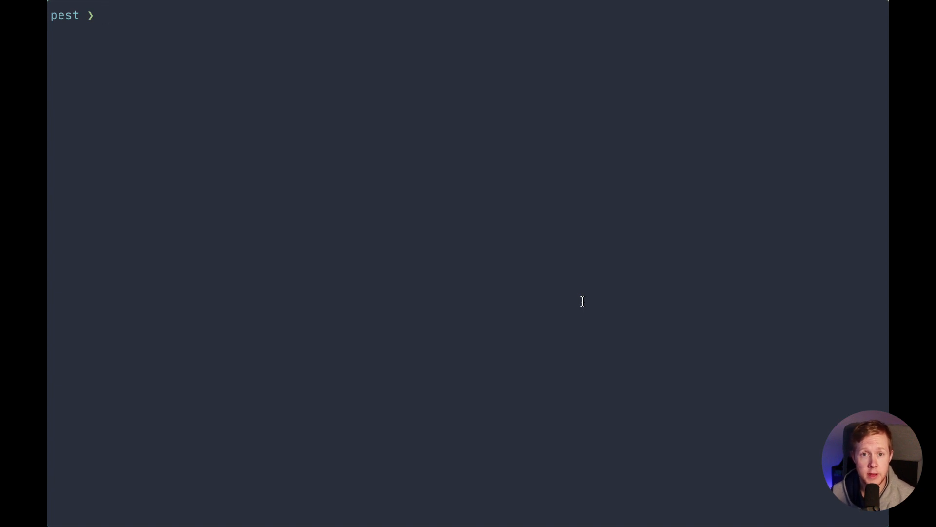
Enter composer require phpunit/phpunit:"^9.0" --dev --update-with-dependencies at the prompt
{"action": "type", "text": "composer require phpunit/phpunit:\"^9.0\" --dev --update-with-dependencies"}
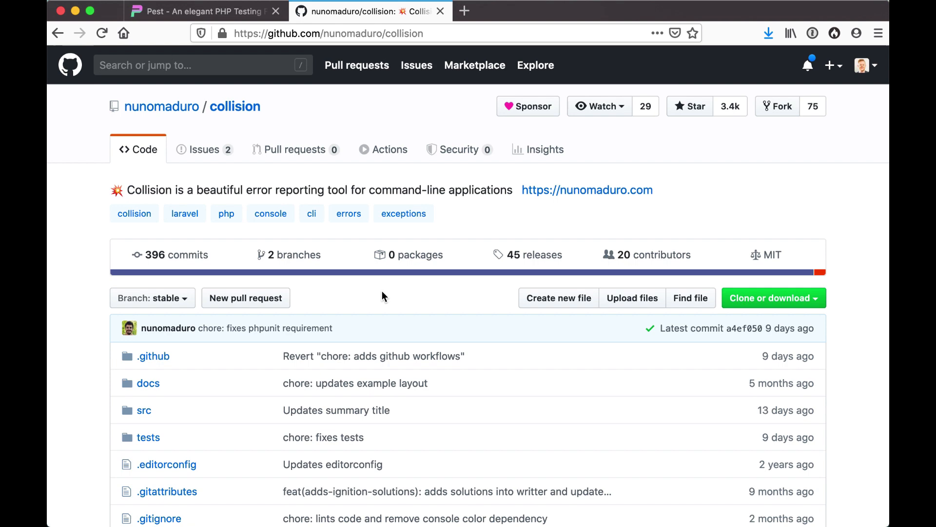
Scroll down the Collision GitHub repository page to its README
{"action": "scroll", "scroll_direction": "down", "scroll_amount": 3}
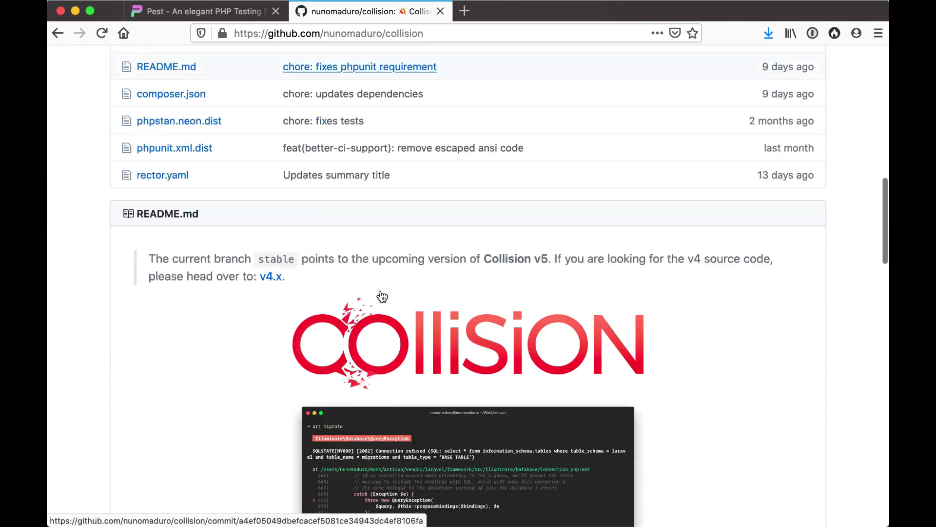
{"action": "scroll", "scroll_direction": "down", "scroll_amount": 3}
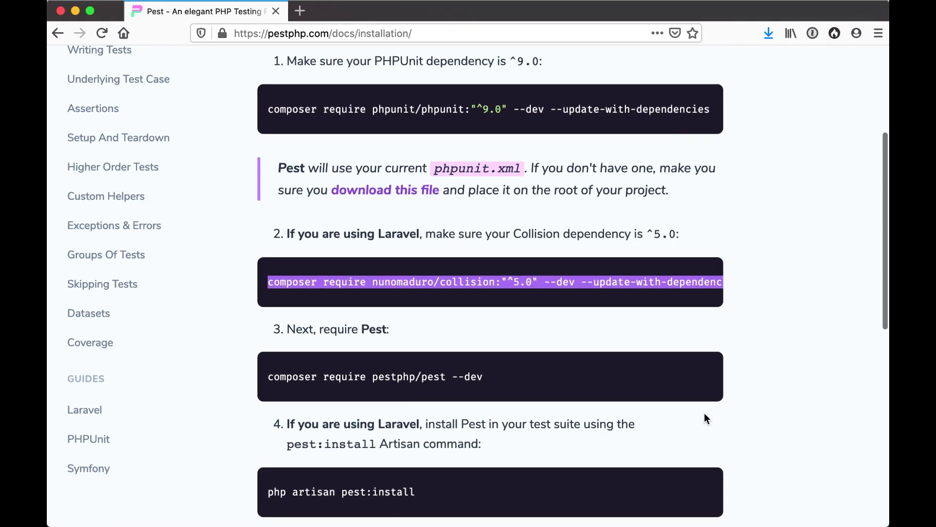
Scroll down Pest's installation docs to the nunomaduro/collision ^5.0 require command
{"action": "scroll", "scroll_direction": "down", "scroll_amount": 3}
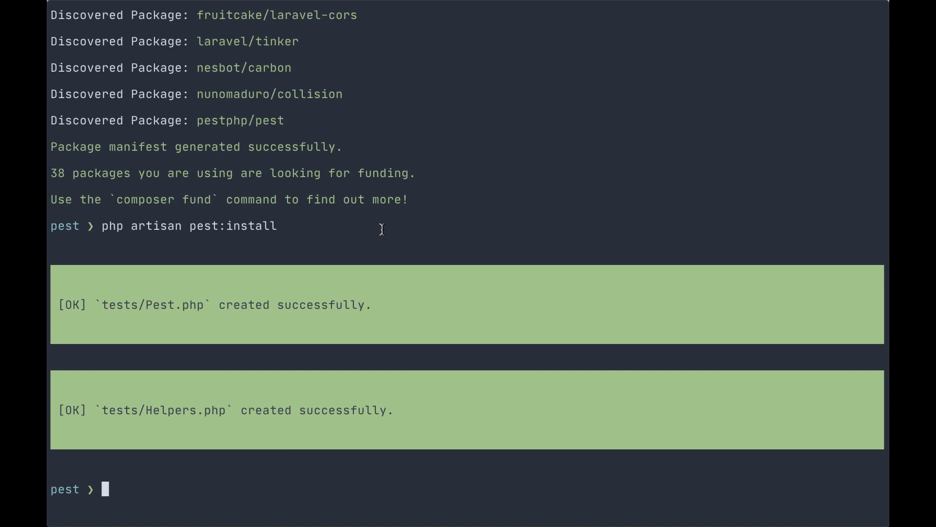
Enter vendor/bin/pest --filter 'can raise an alert' tests/Feature/AlertTest.php at the prompt
{"action": "type", "text": "vendor/bin/pest --filter 'can raise an alert' tests/Feature/AlertTest.php"}
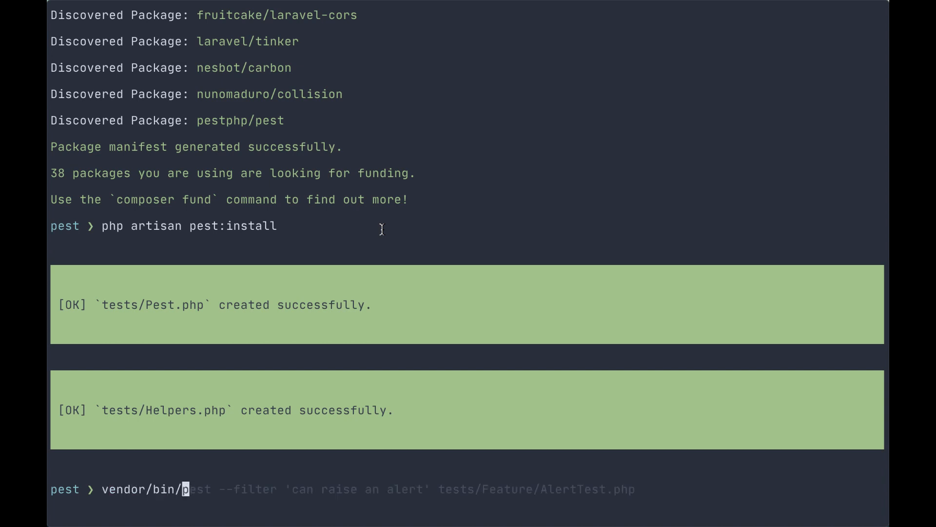